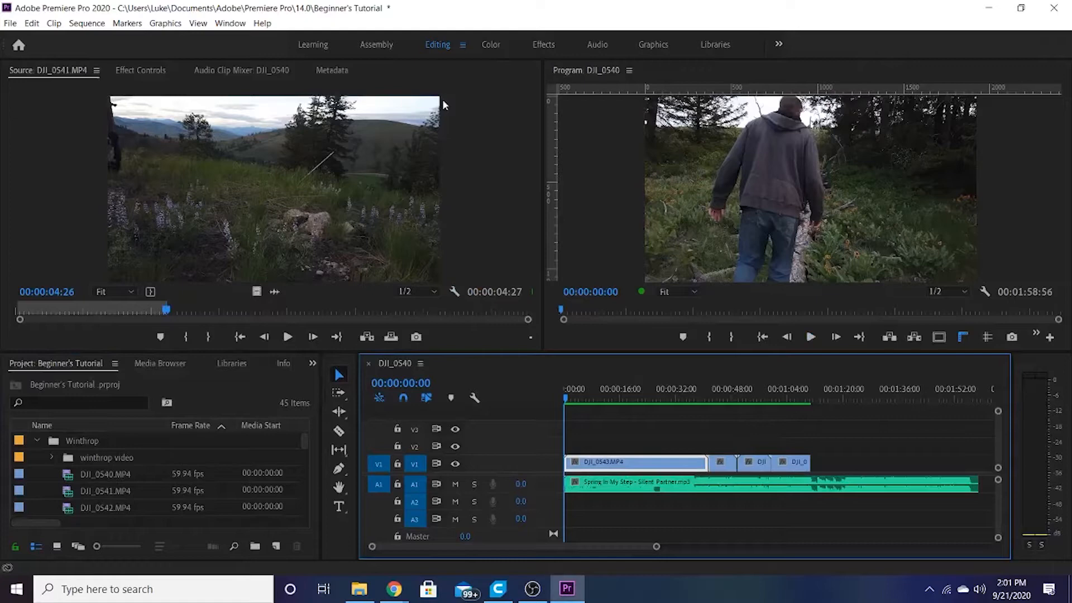
mouse_move(540, 285)
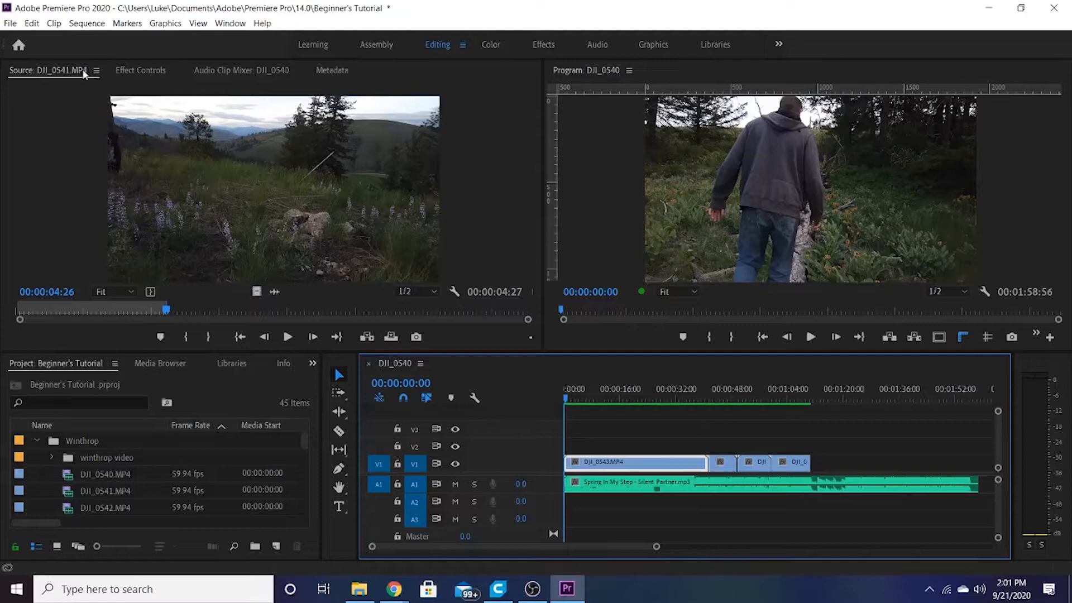
Show the Effect Controls for the selected DJI_0543 clip
left_click(141, 70)
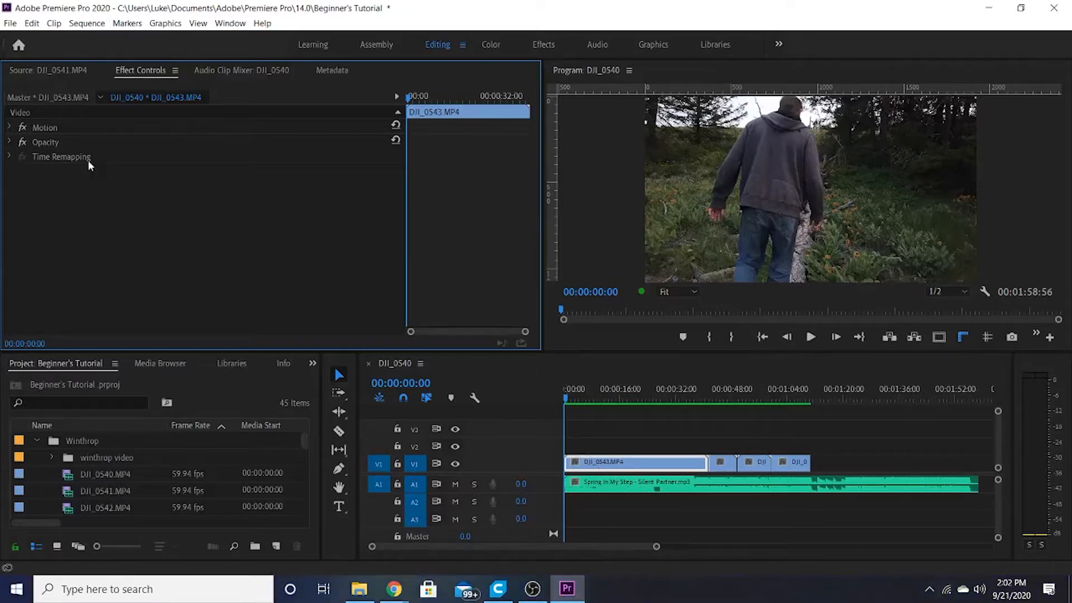
Expand the Motion properties to reach Position and Scale for keyframing
left_click(10, 127)
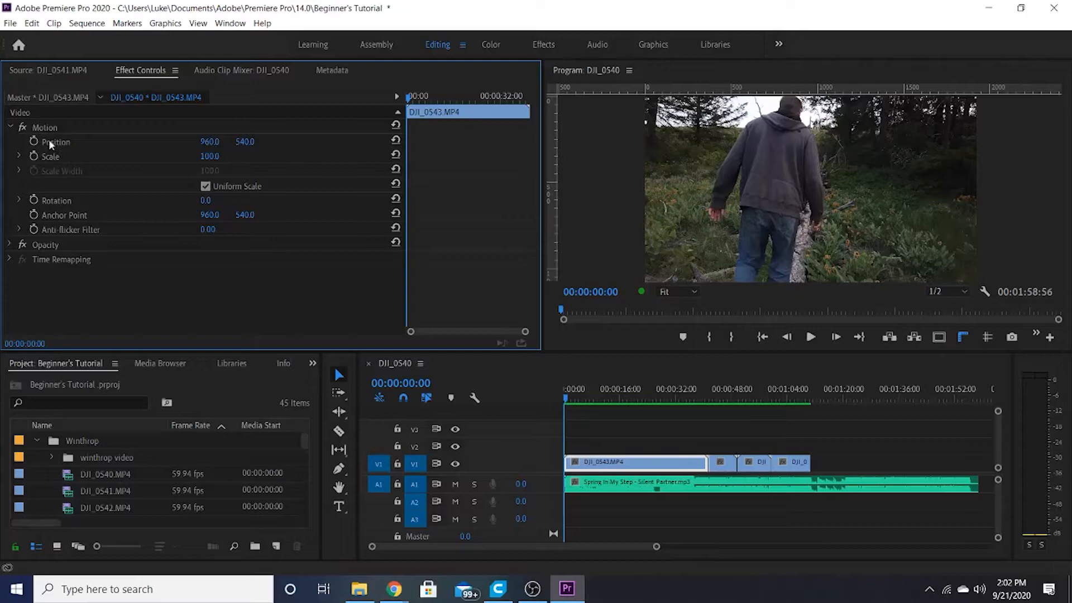
mouse_move(58, 168)
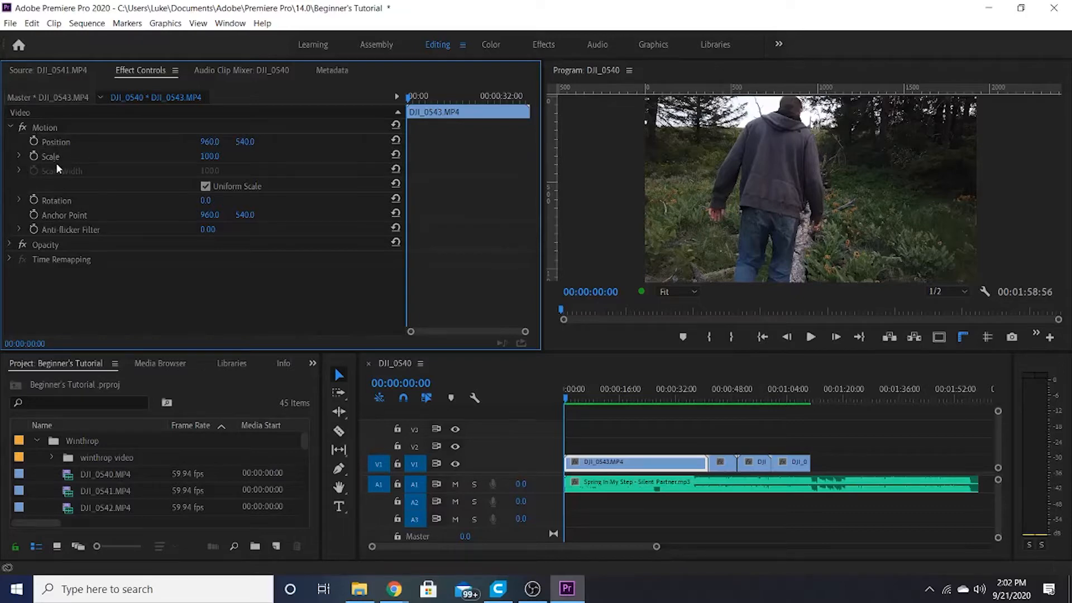
mouse_move(99, 175)
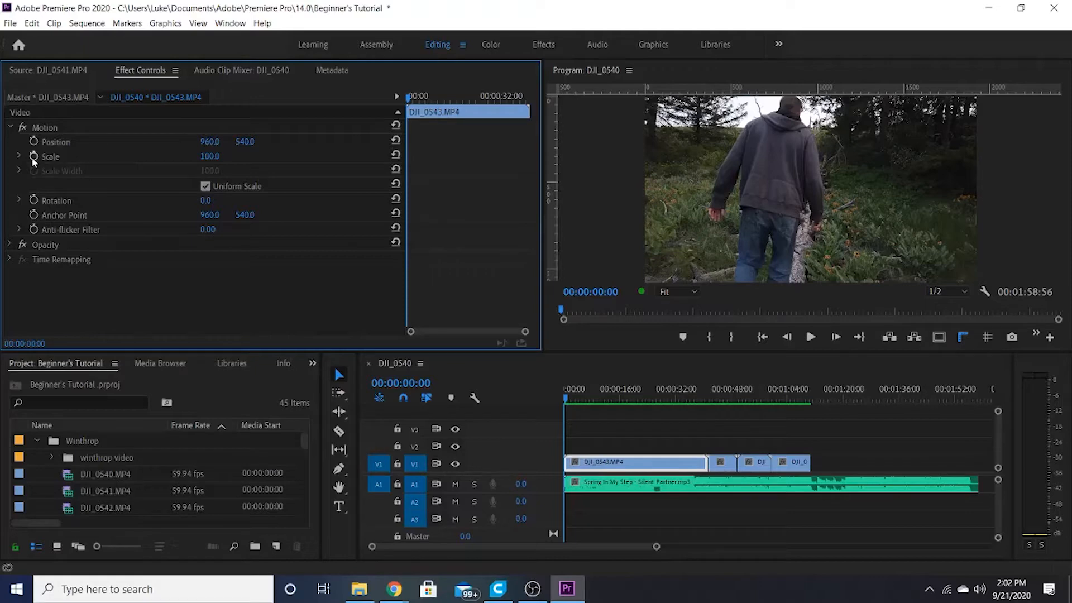
mouse_move(34, 157)
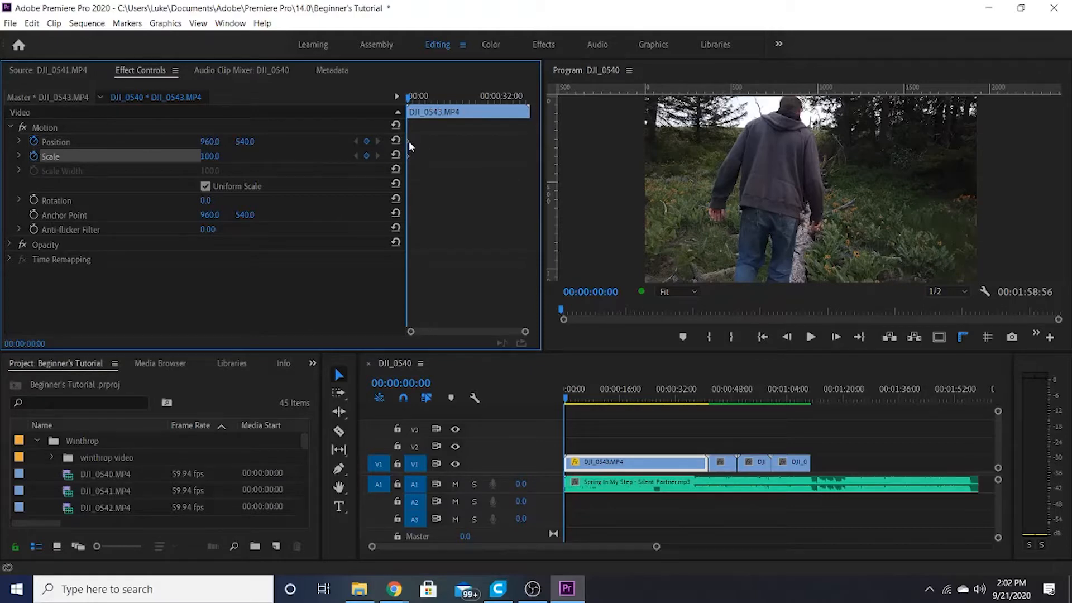
mouse_move(408, 151)
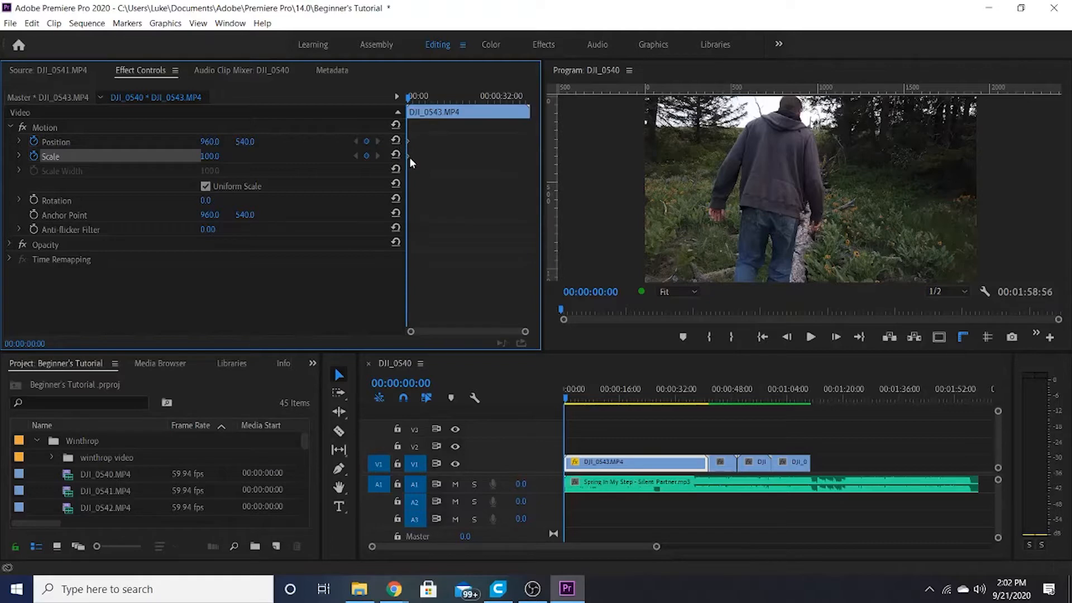
mouse_move(444, 168)
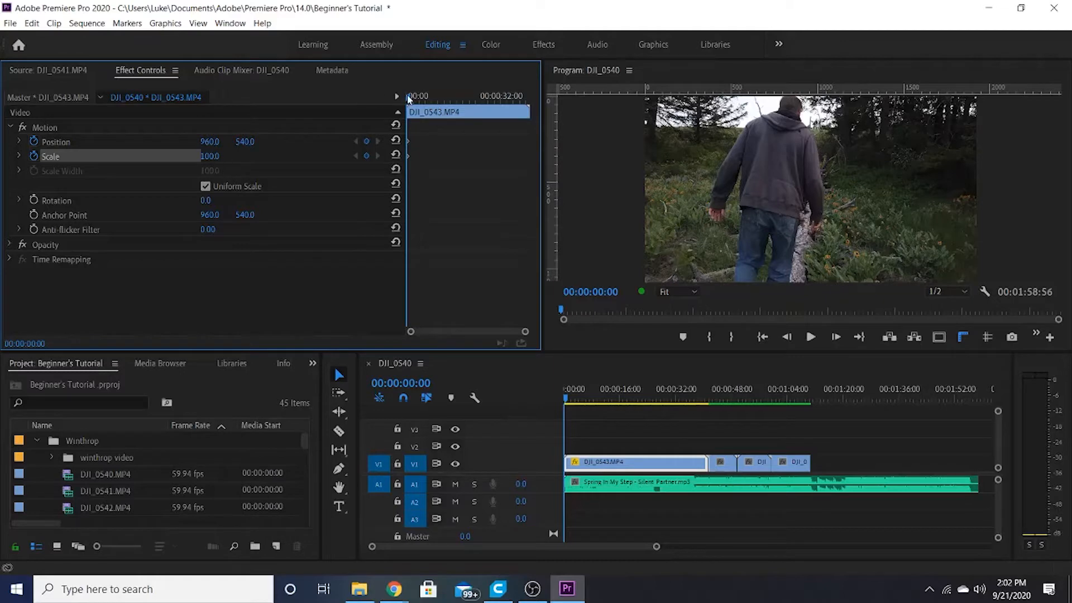
mouse_move(909, 246)
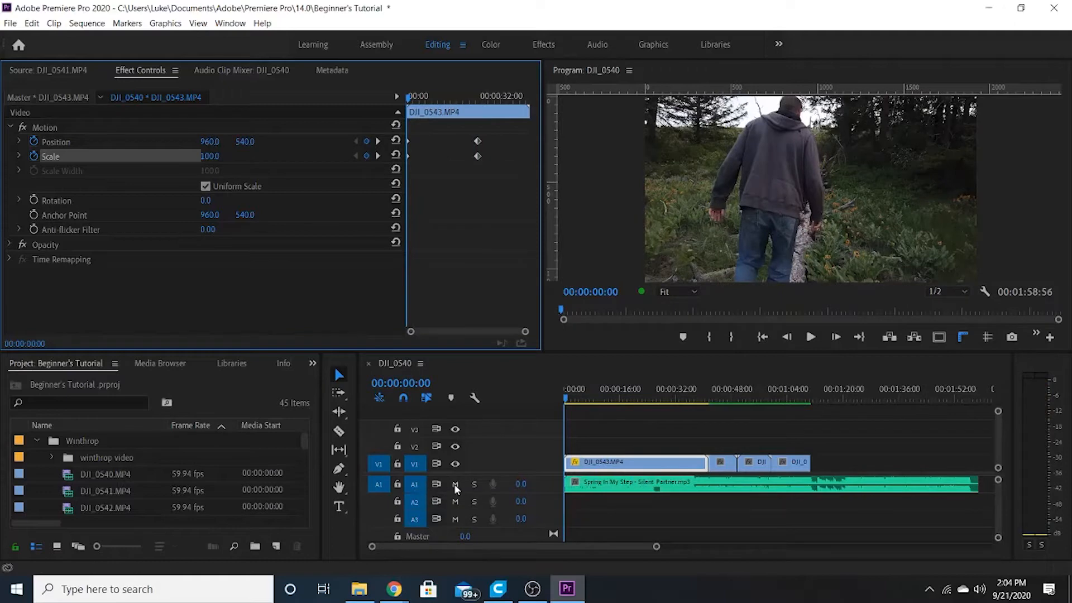
Mute audio track A1 and preview the gradual zoom-in on the first clip
left_click(455, 484)
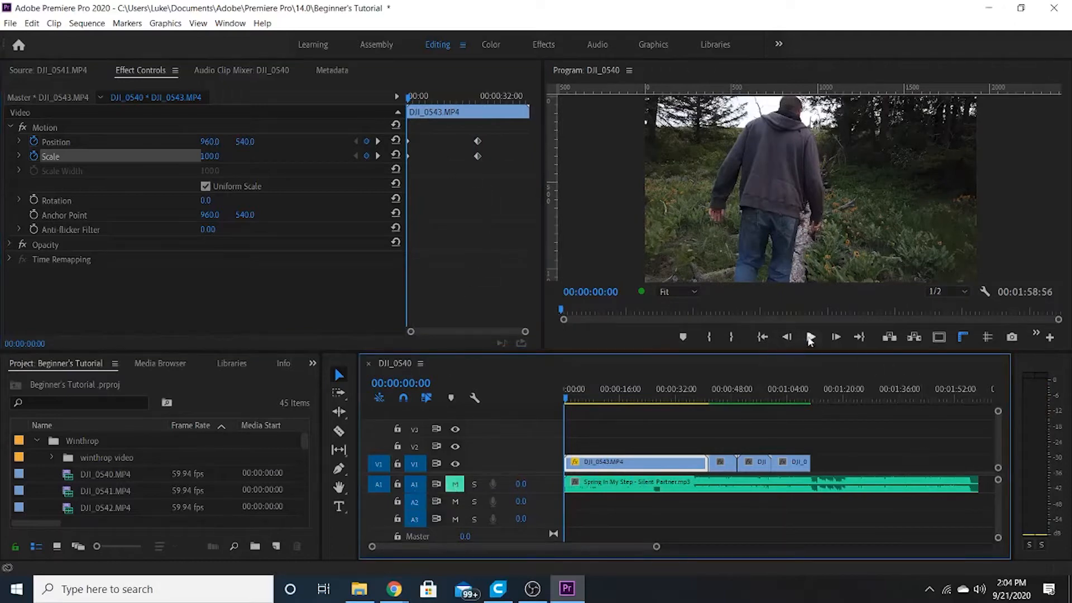
left_click(811, 336)
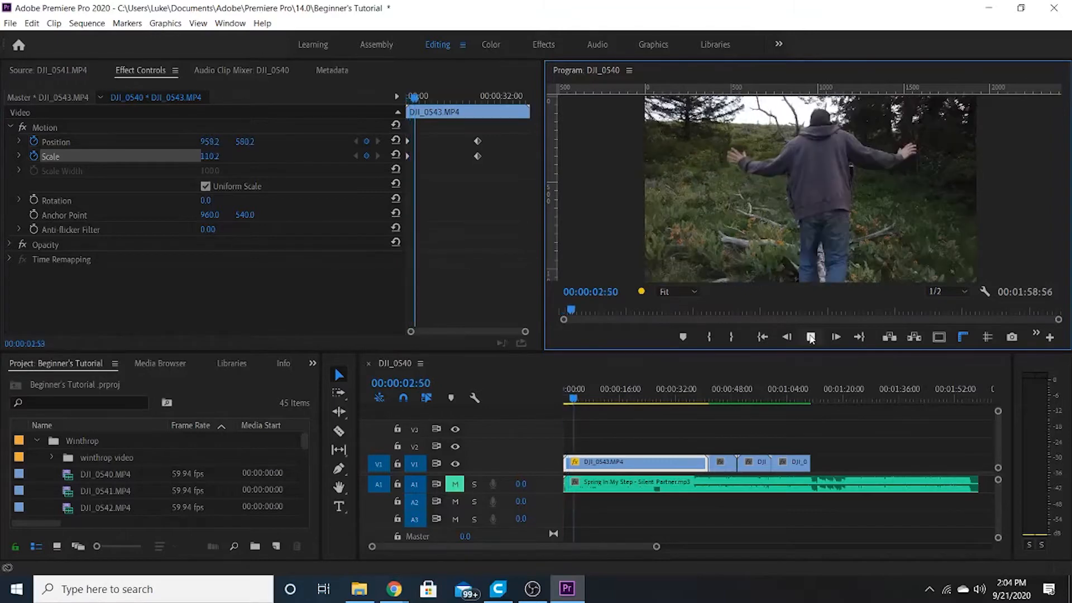
left_click(835, 336)
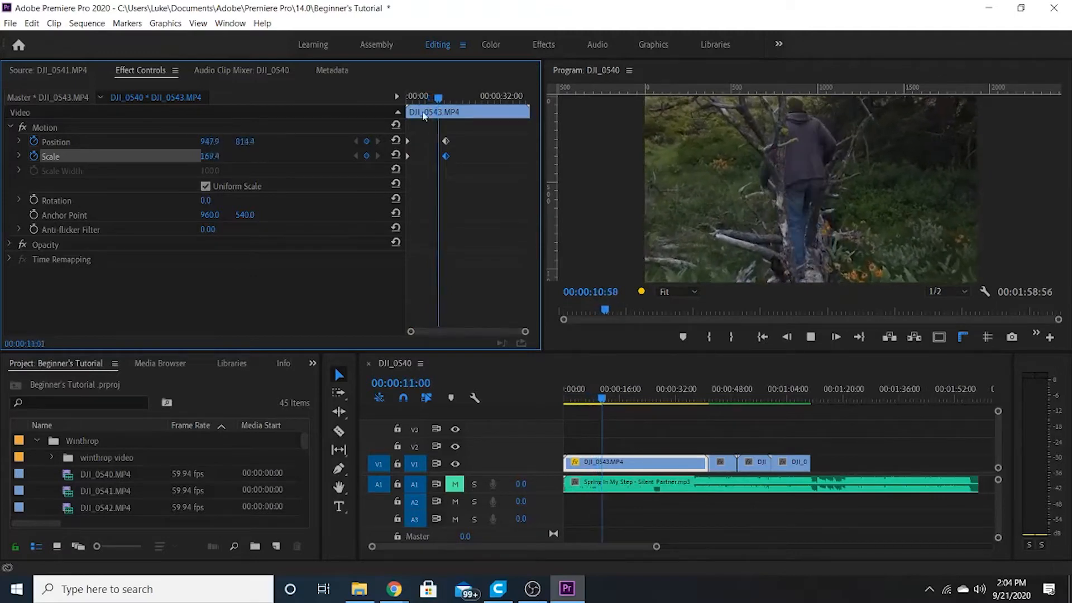
Move the playhead to the cut between the first and second clips
left_click(613, 388)
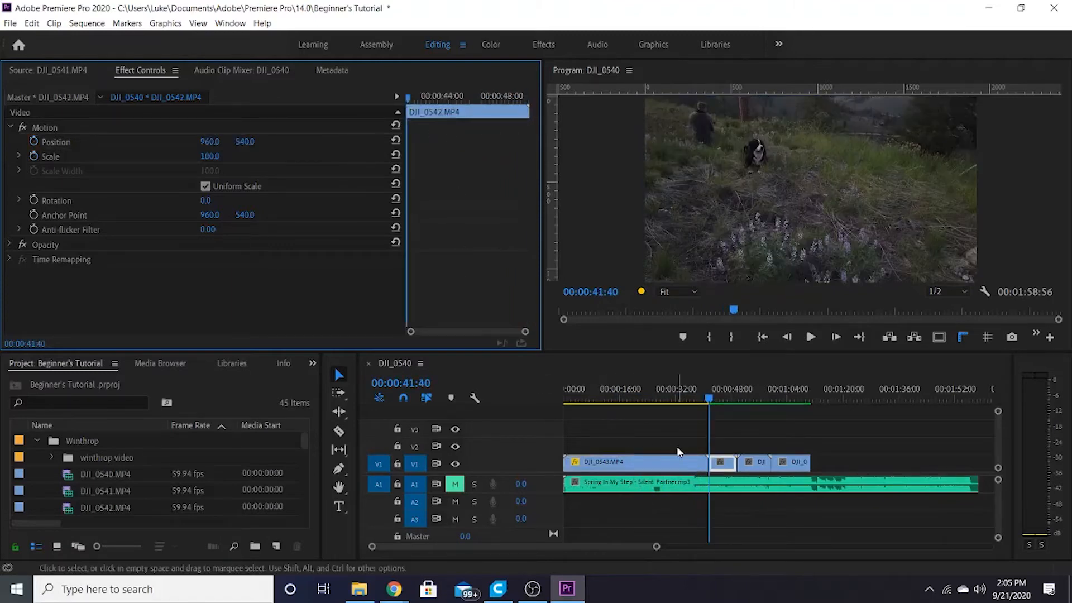
Select DJI_0543, step to its last frame for the end keyframes, and preview the full-length zoom
left_click(634, 461)
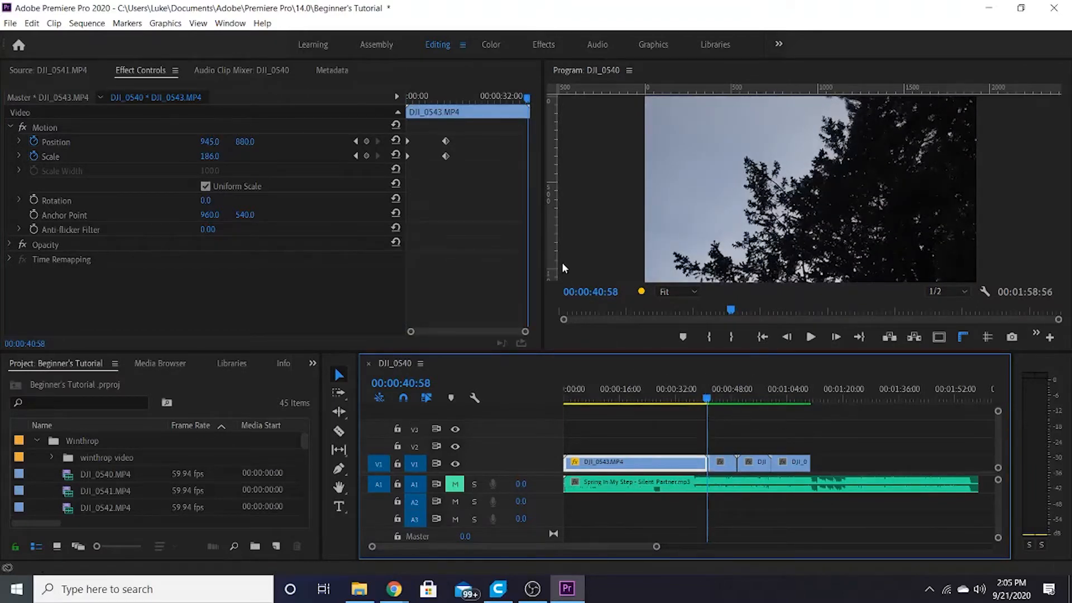
left_click(836, 336)
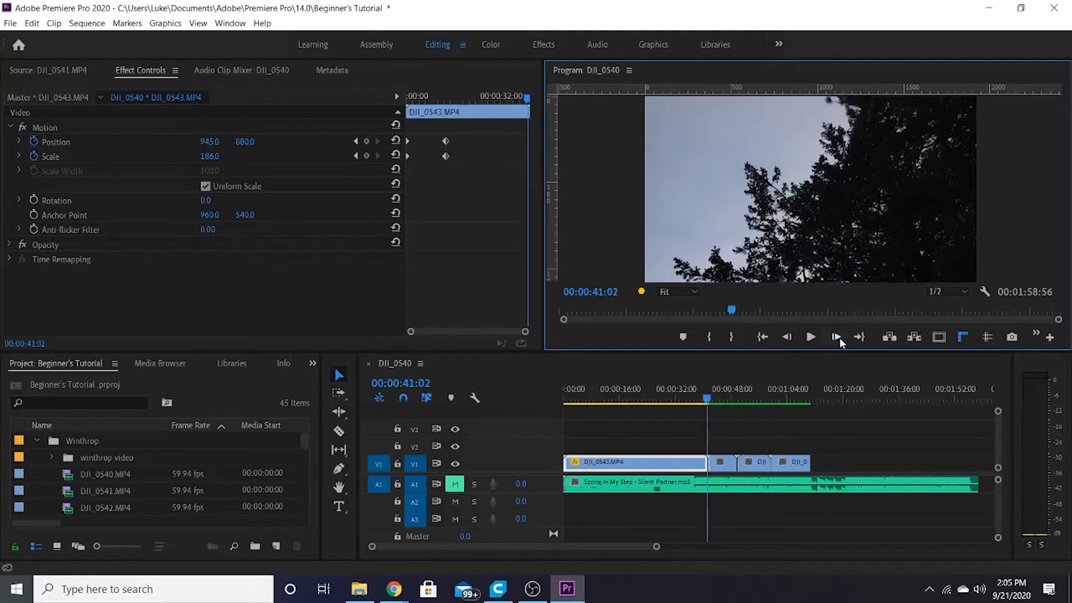
left_click(835, 336)
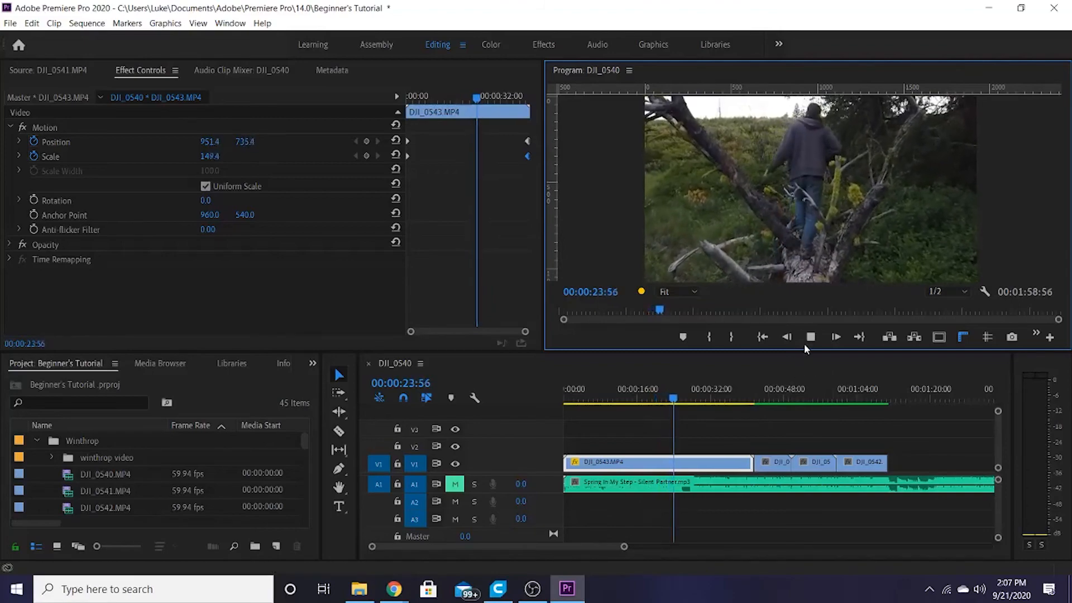
left_click(812, 336)
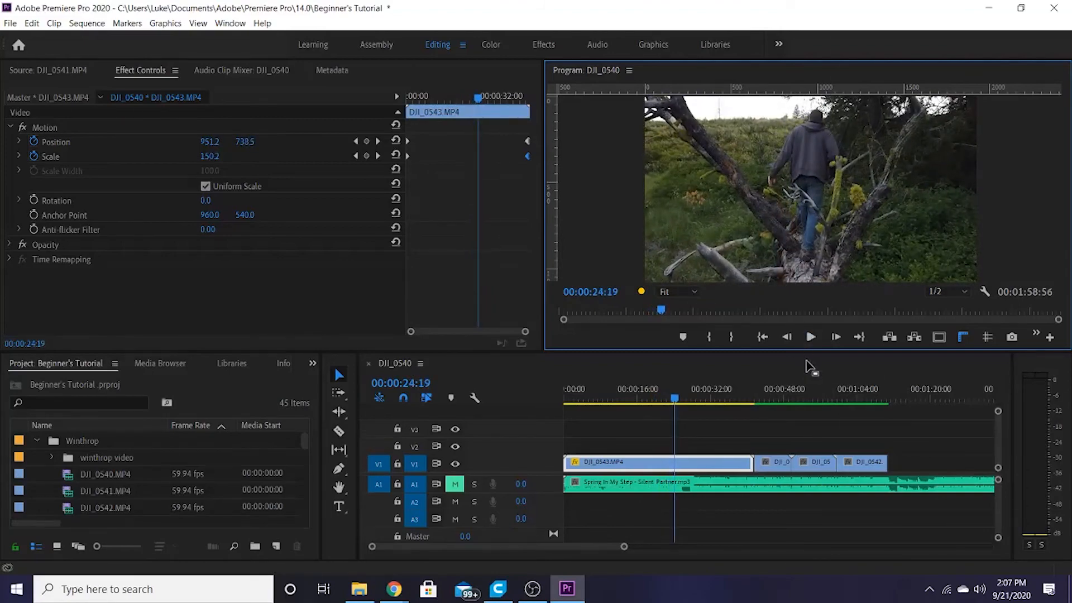